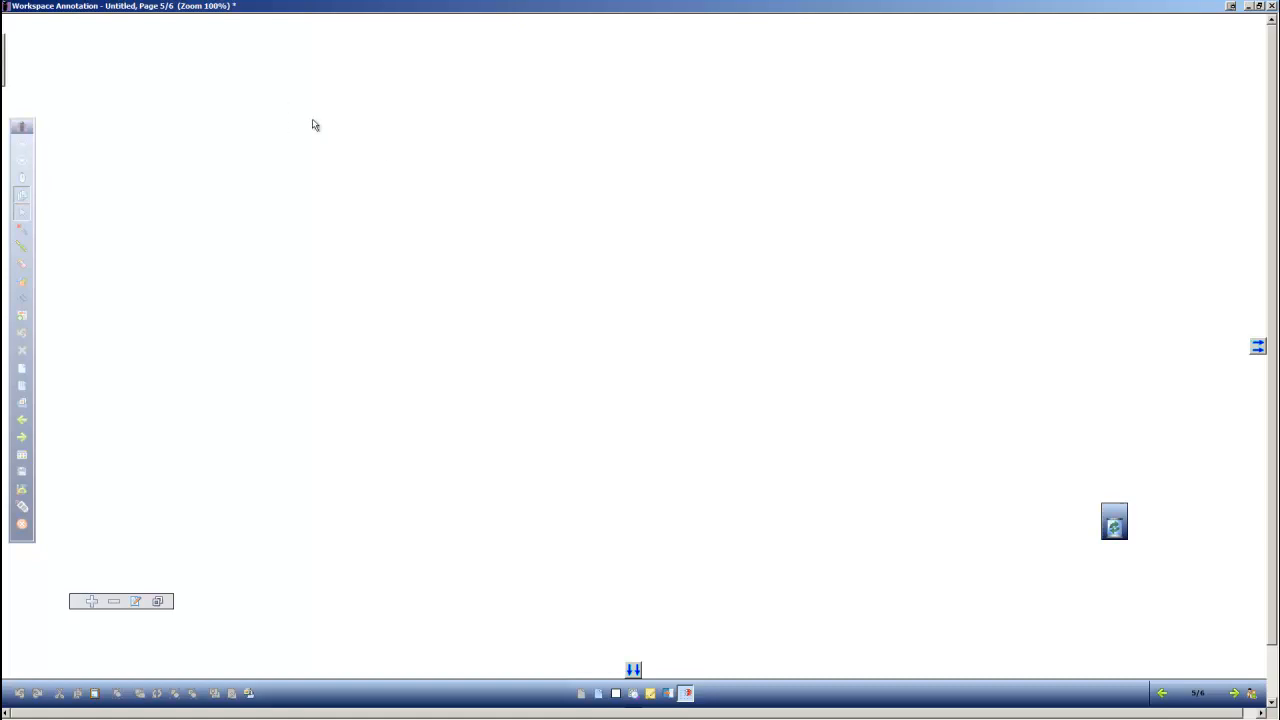
mouse_move(328, 98)
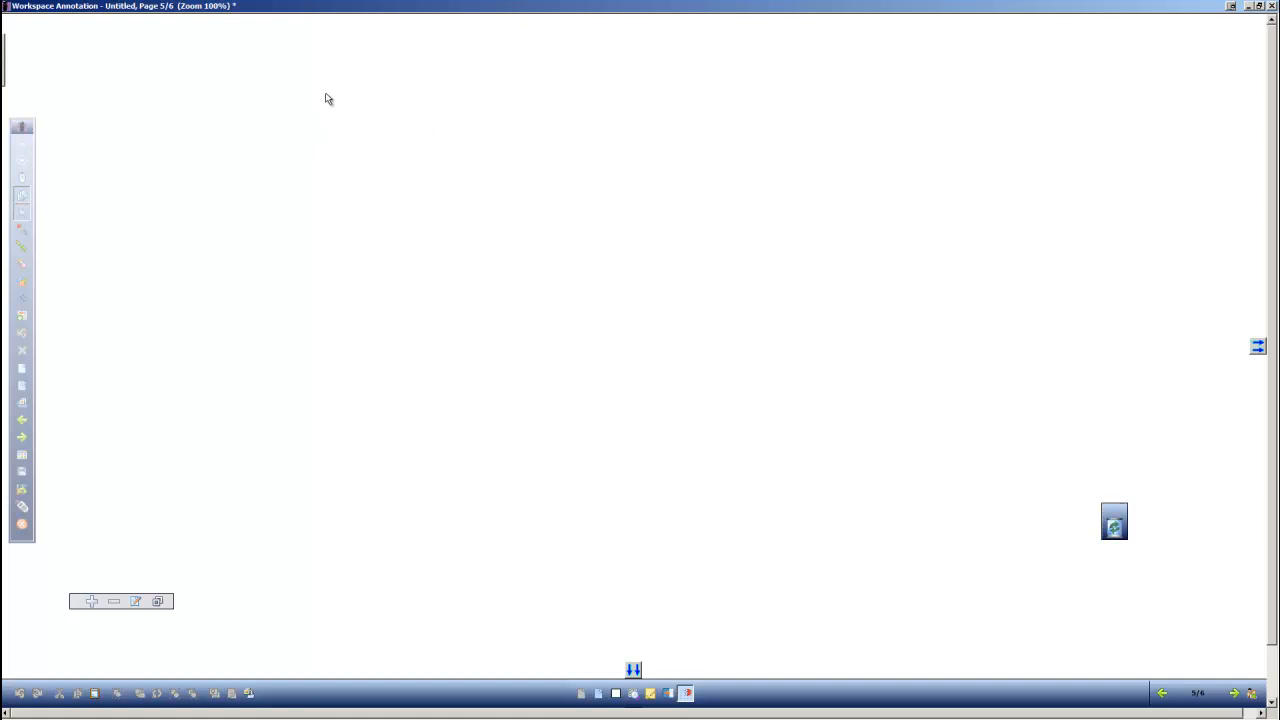
mouse_move(448, 218)
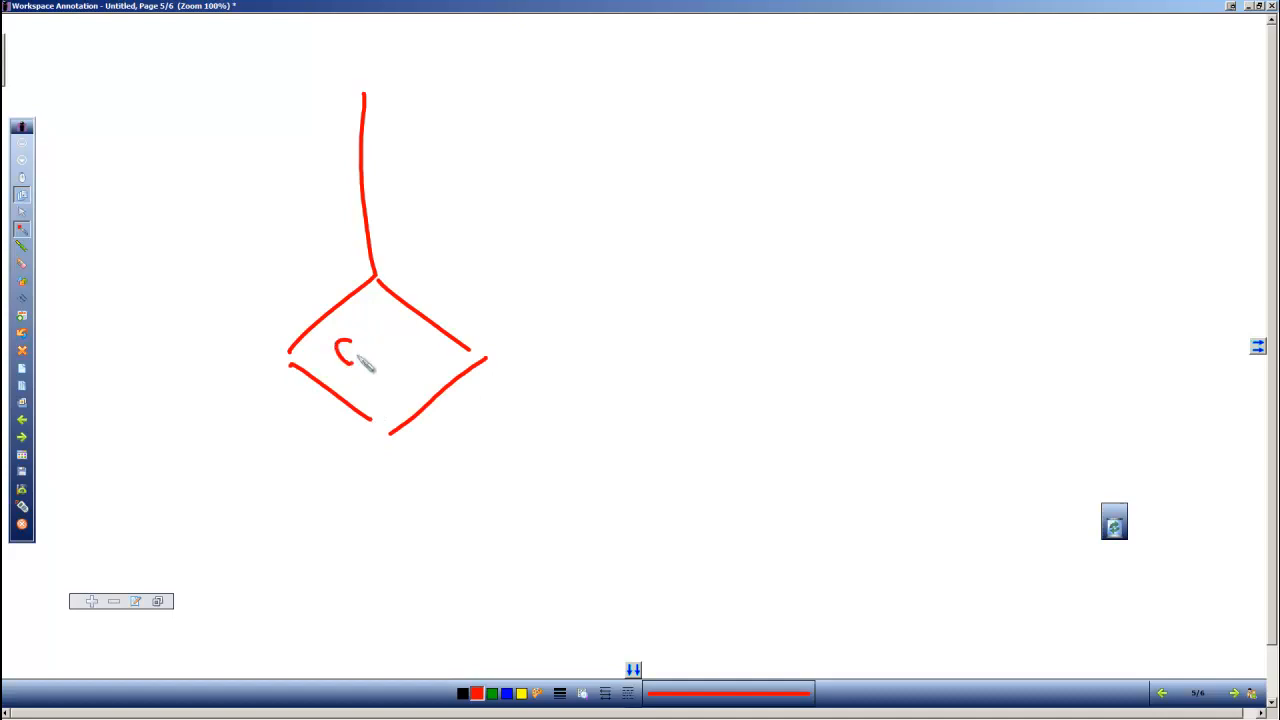
Step: Write Count in the diamond and draw an arrow from its right corner up into a new box
left_click_drag(340, 360, 420, 360)
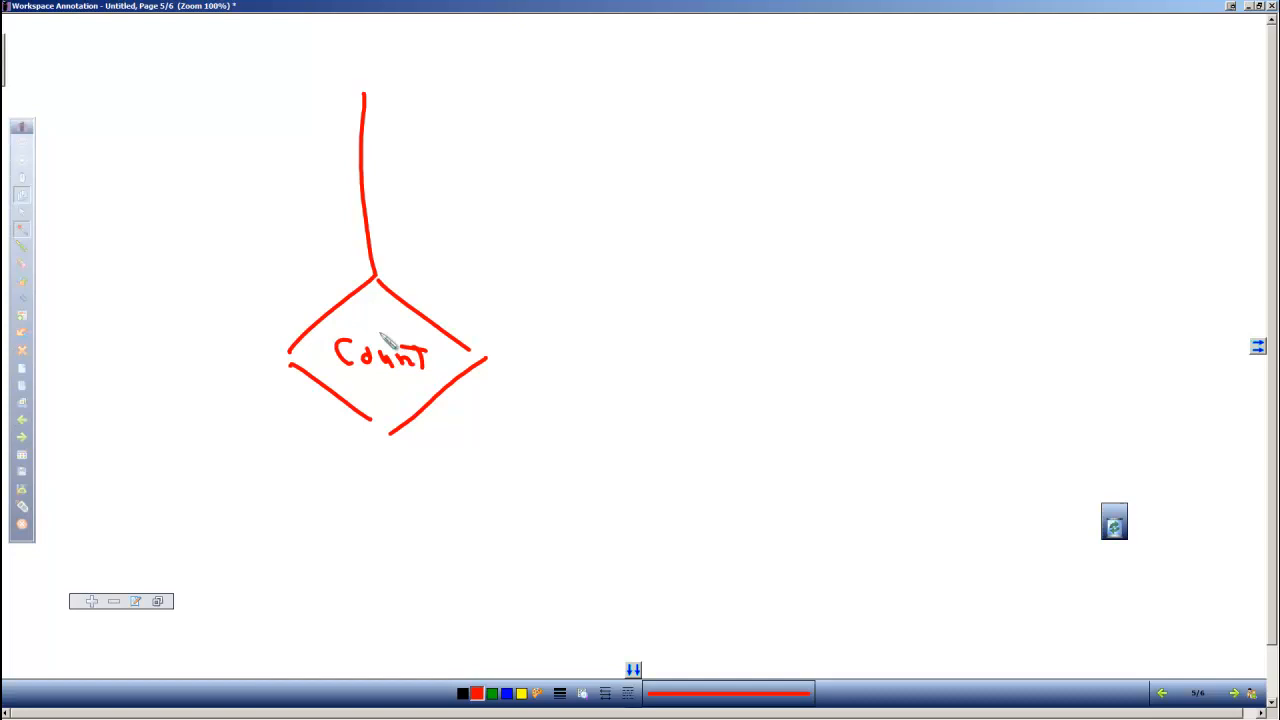
left_click_drag(478, 356, 608, 356)
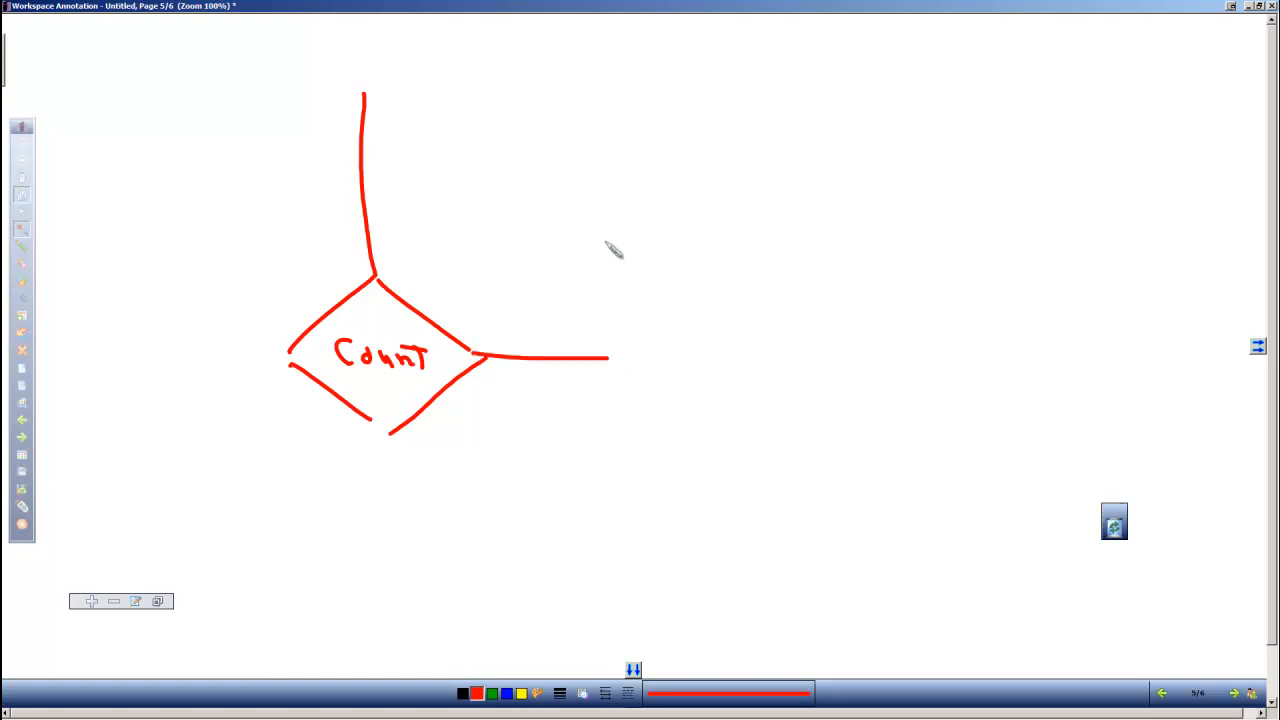
left_click_drag(580, 204, 724, 300)
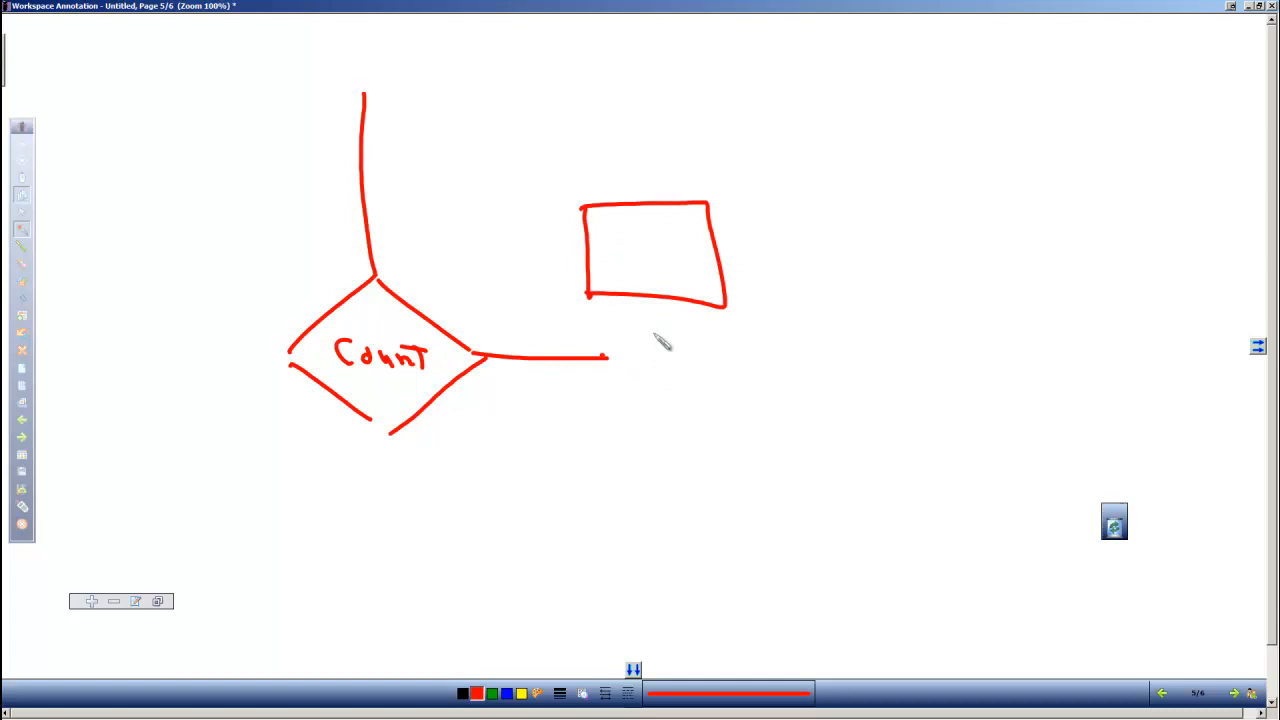
left_click_drag(600, 358, 656, 300)
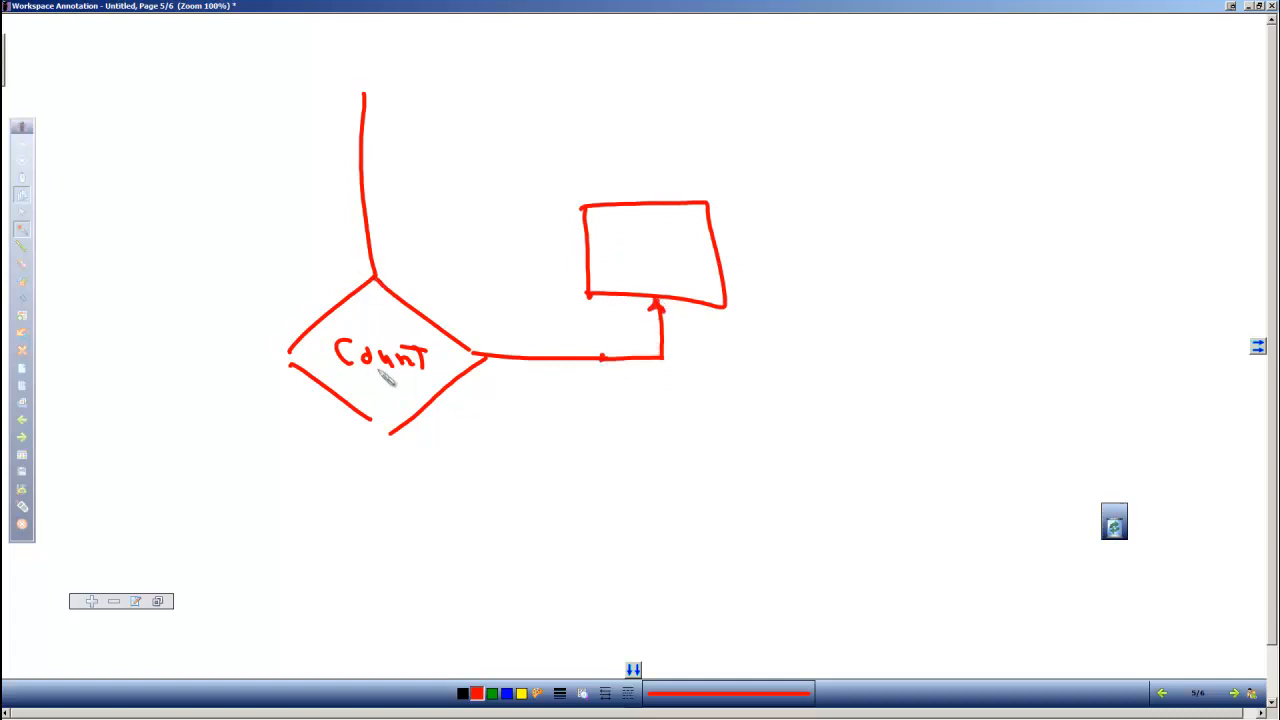
left_click_drag(376, 390, 404, 404)
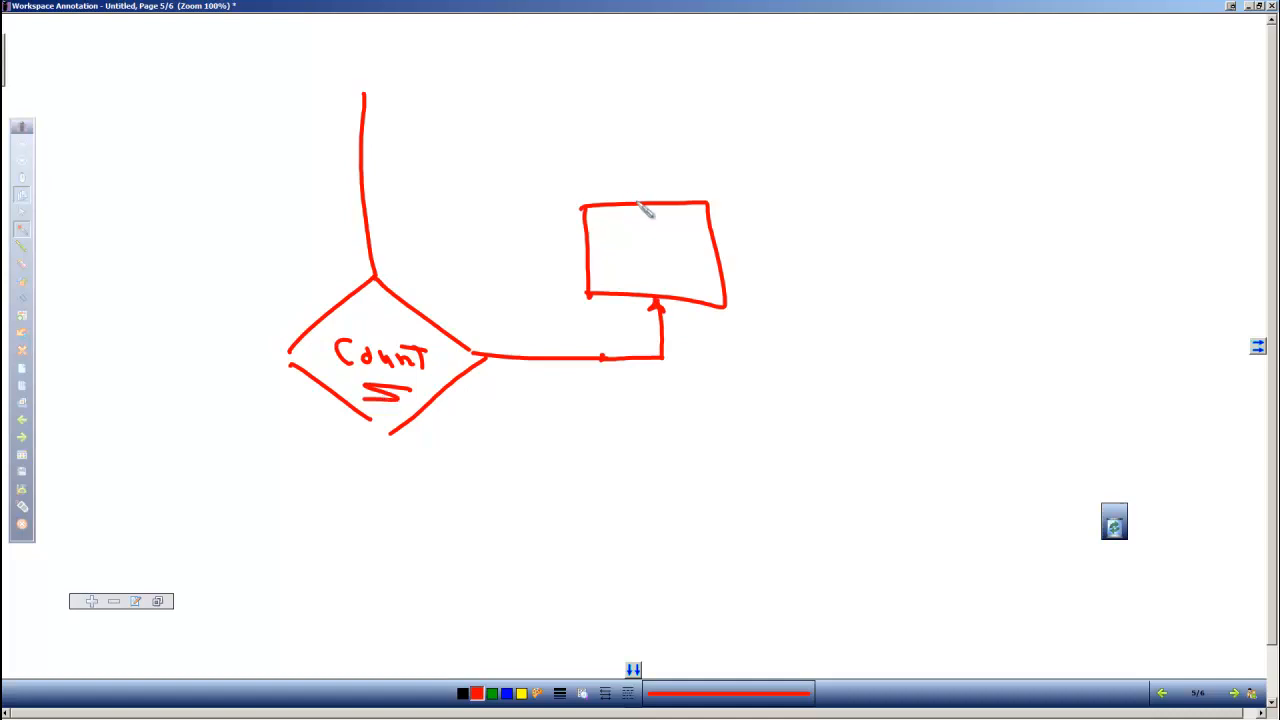
Step: Draw the return arrow to the top line, label the box Loop, and add an exit arrow from the diamond
left_click_drag(364, 162, 640, 190)
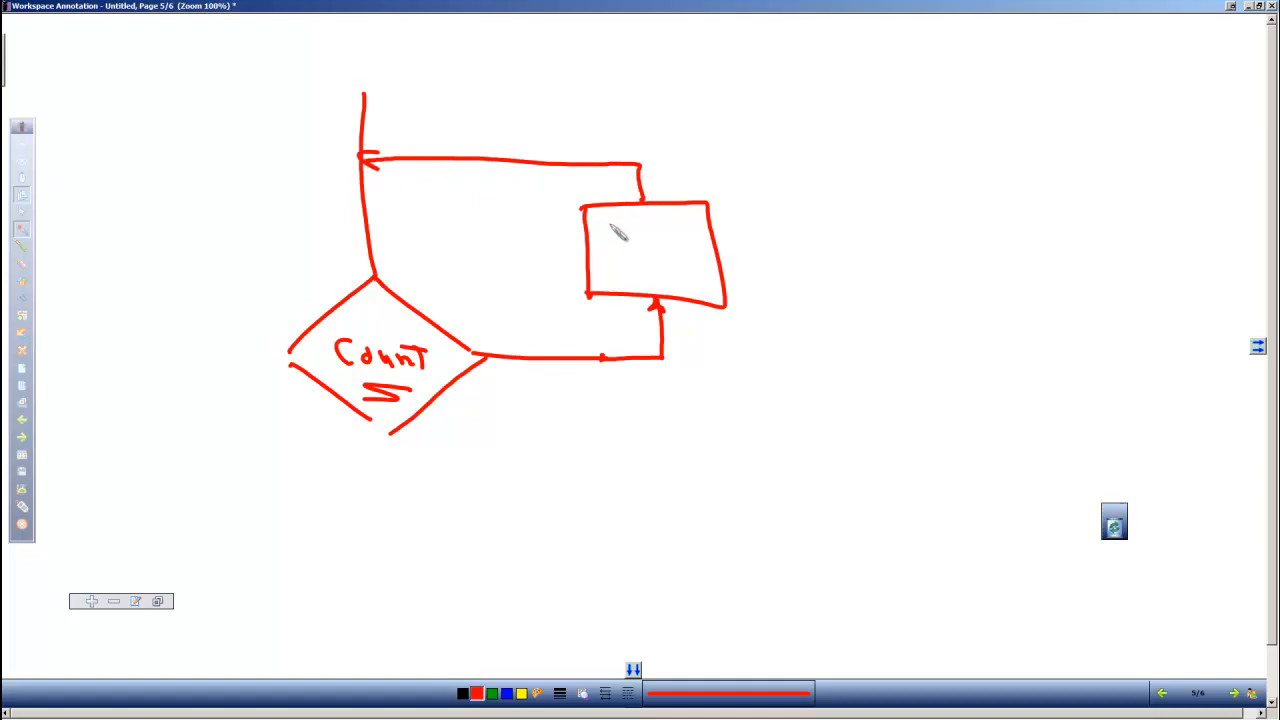
type("Loop")
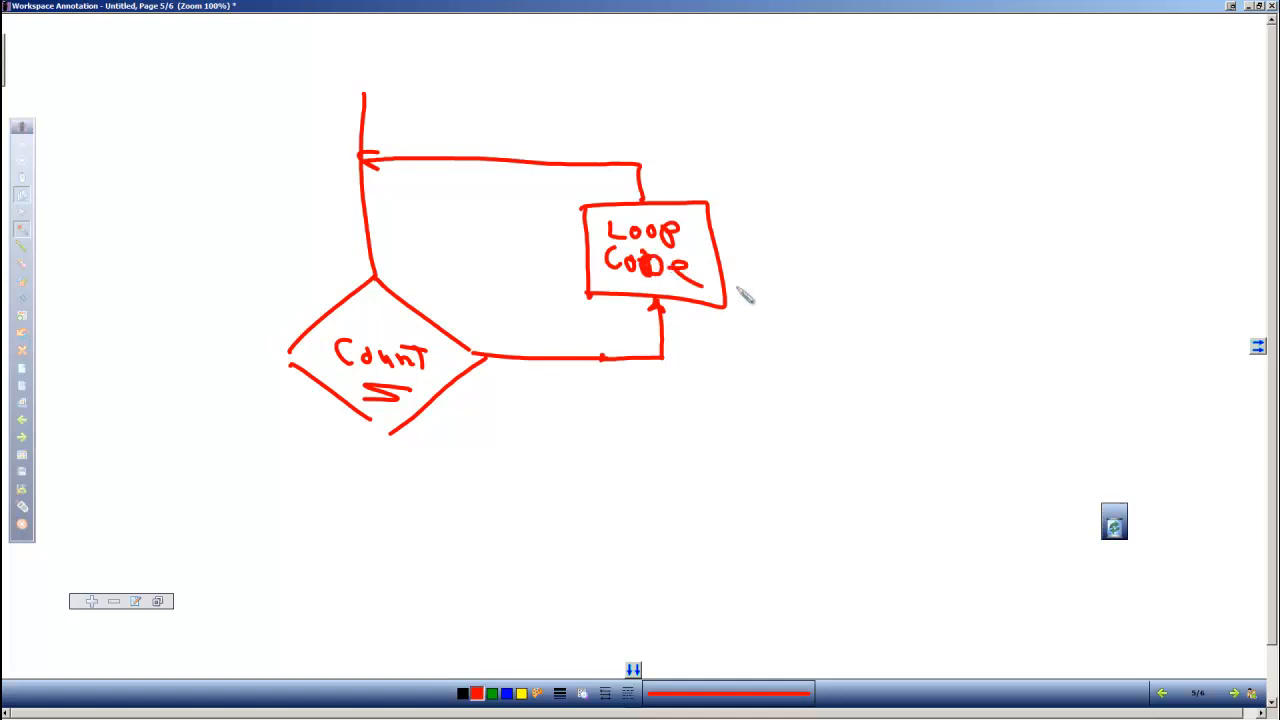
mouse_move(404, 398)
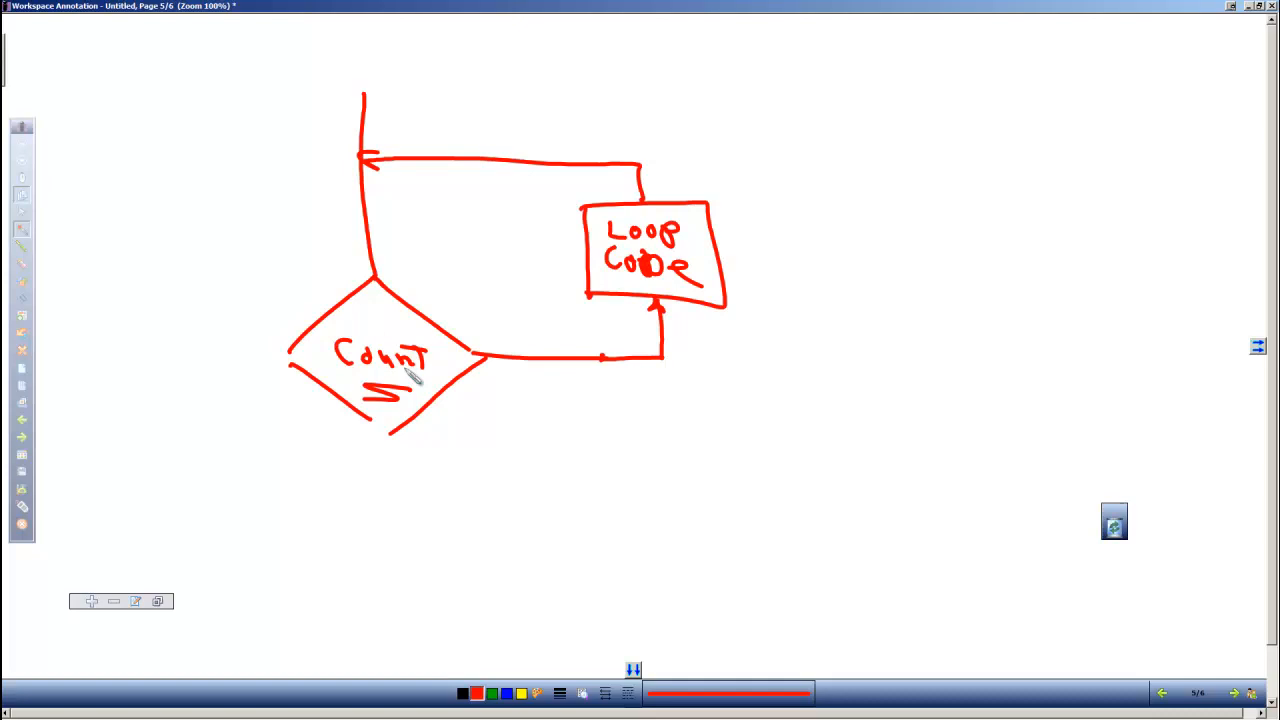
left_click_drag(492, 384, 576, 388)
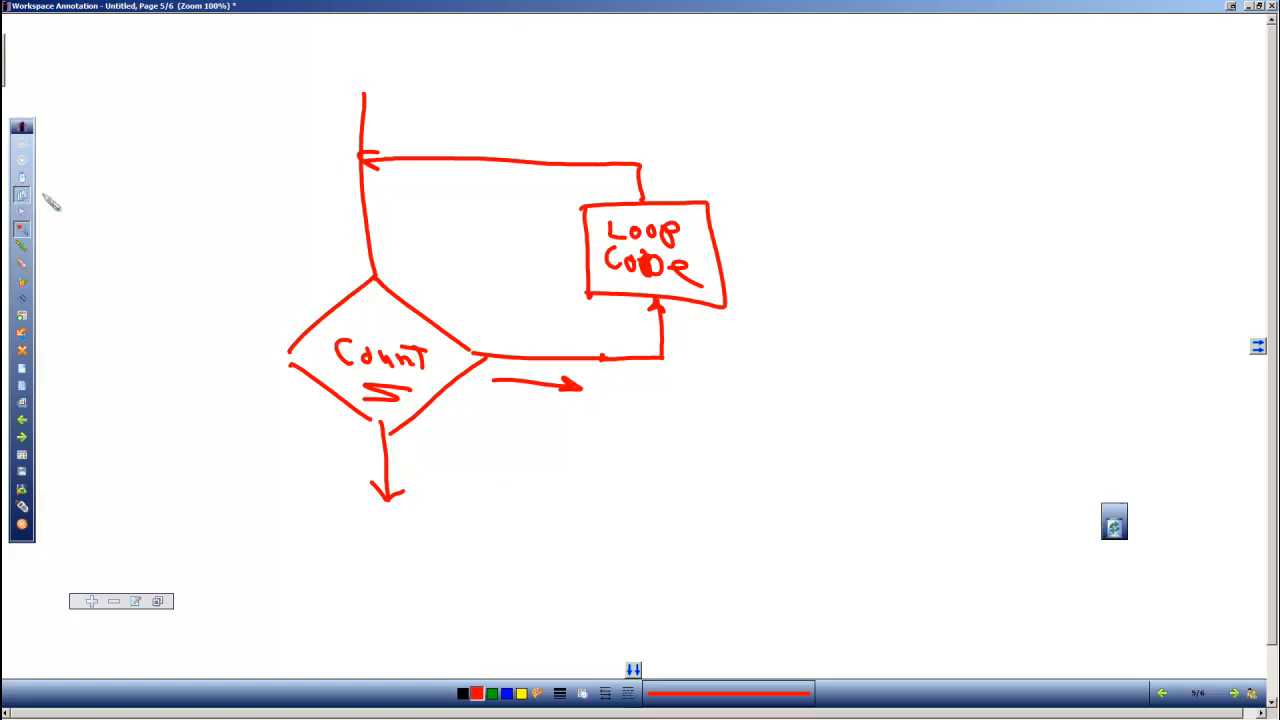
Step: On a fresh page draw the header's closing parenthesis and write Start; inside it
left_click(1232, 692)
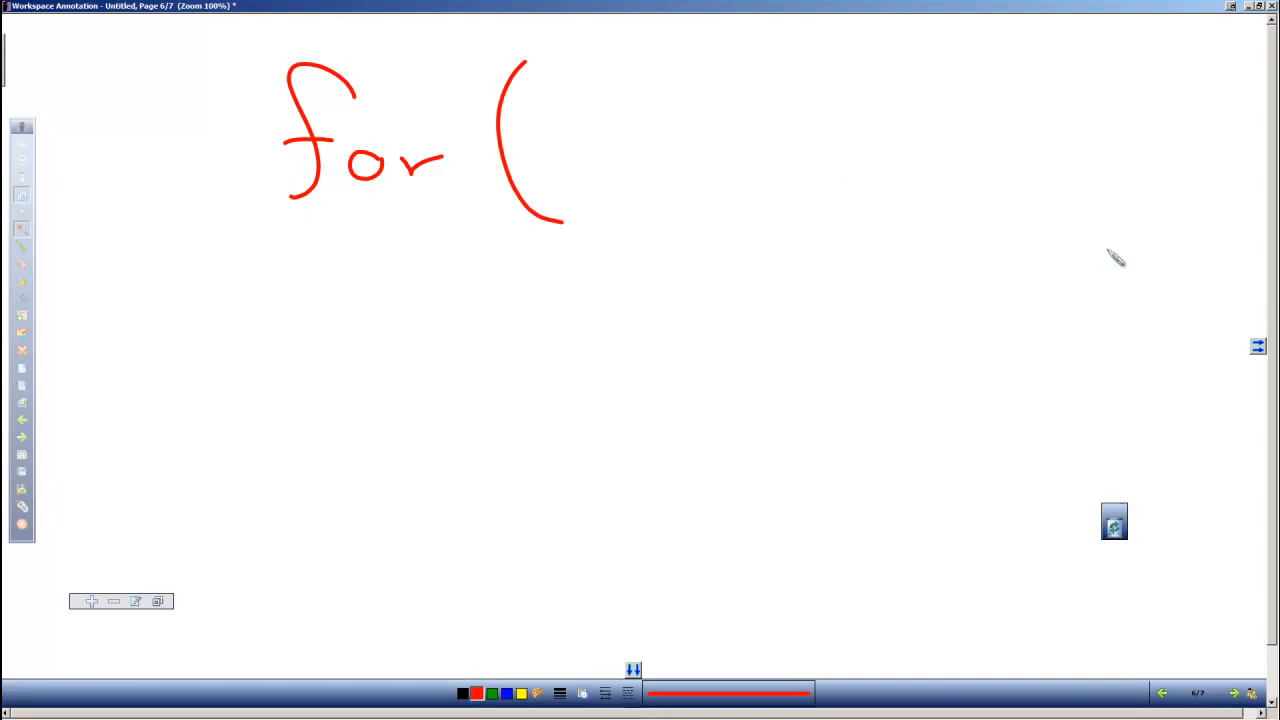
left_click_drag(1120, 50, 1150, 290)
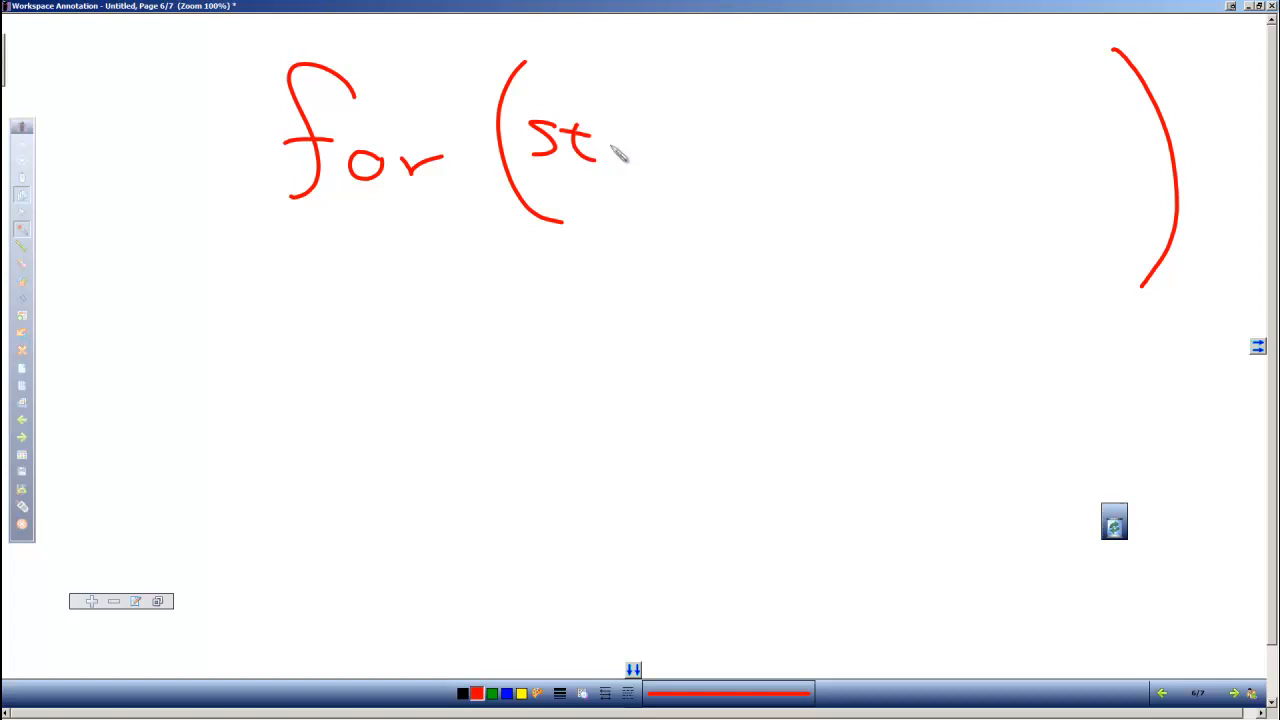
left_click_drag(610, 140, 670, 160)
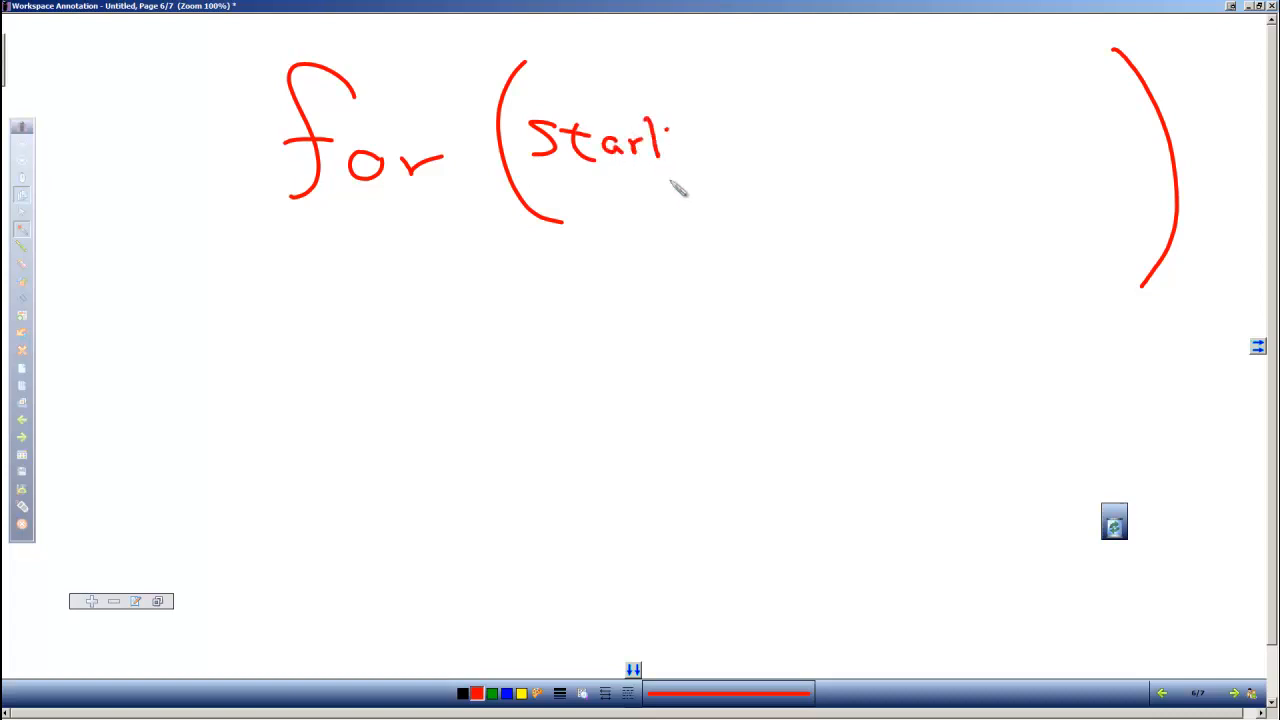
left_click_drag(680, 160, 696, 184)
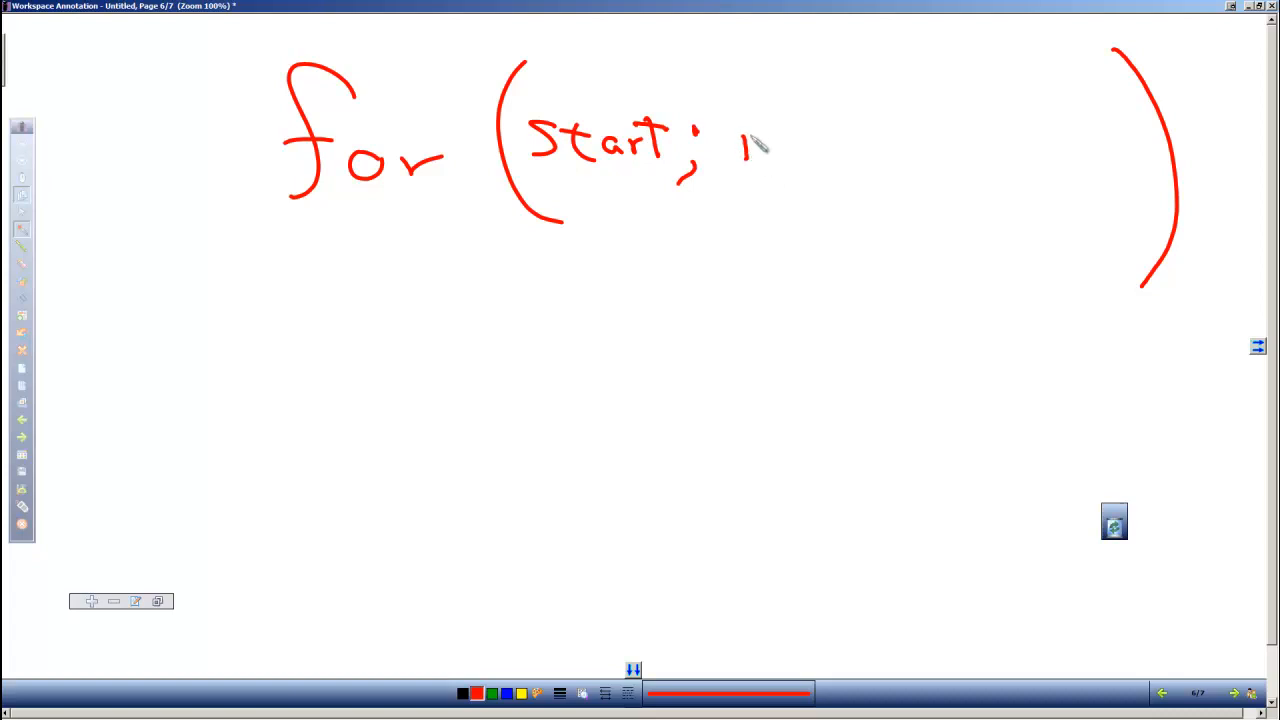
mouse_move(762, 170)
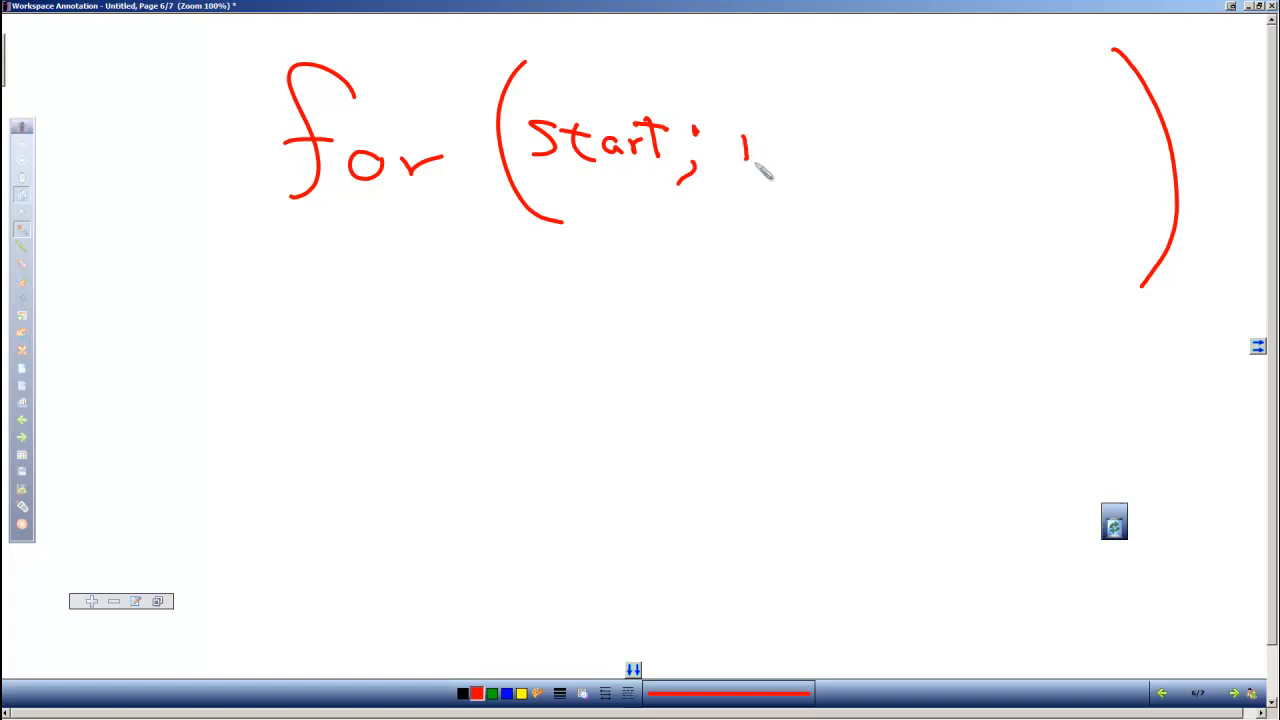
Step: Write Stop and increment after the semicolons to complete for ( Start; Stop; increment )
left_click_drag(744, 130, 760, 176)
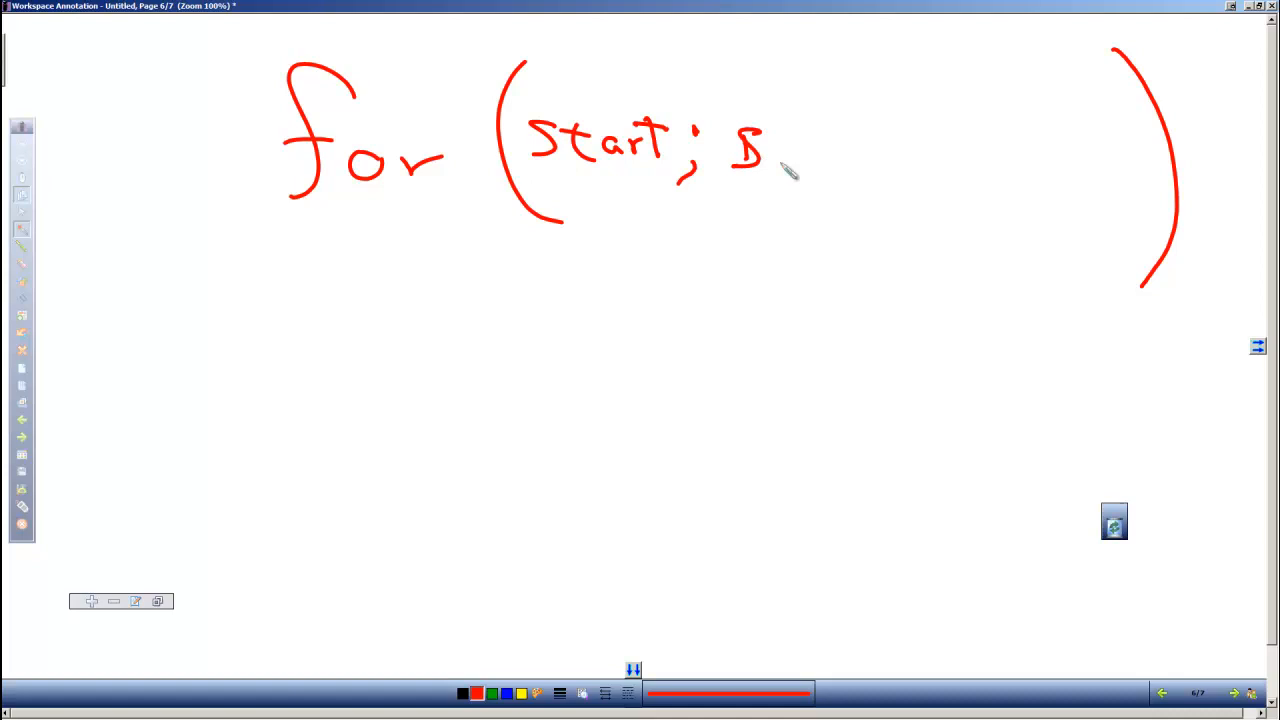
left_click_drag(770, 150, 850, 180)
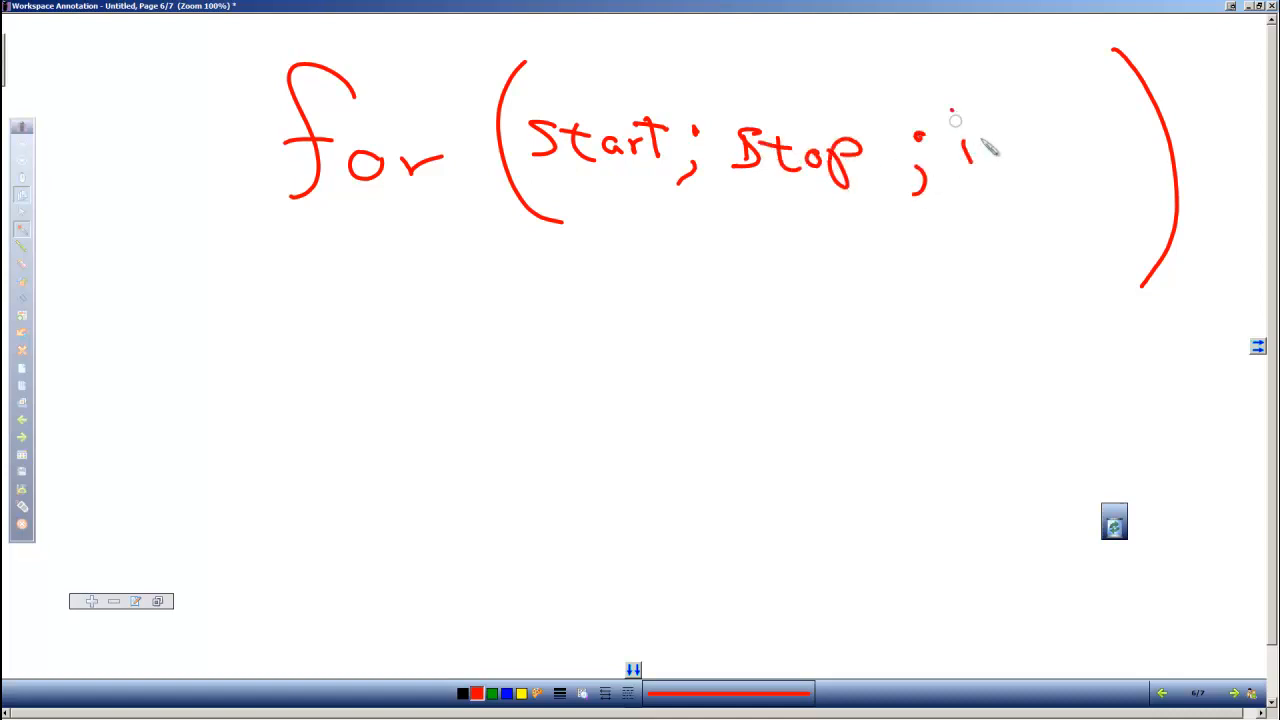
left_click_drag(964, 150, 1100, 160)
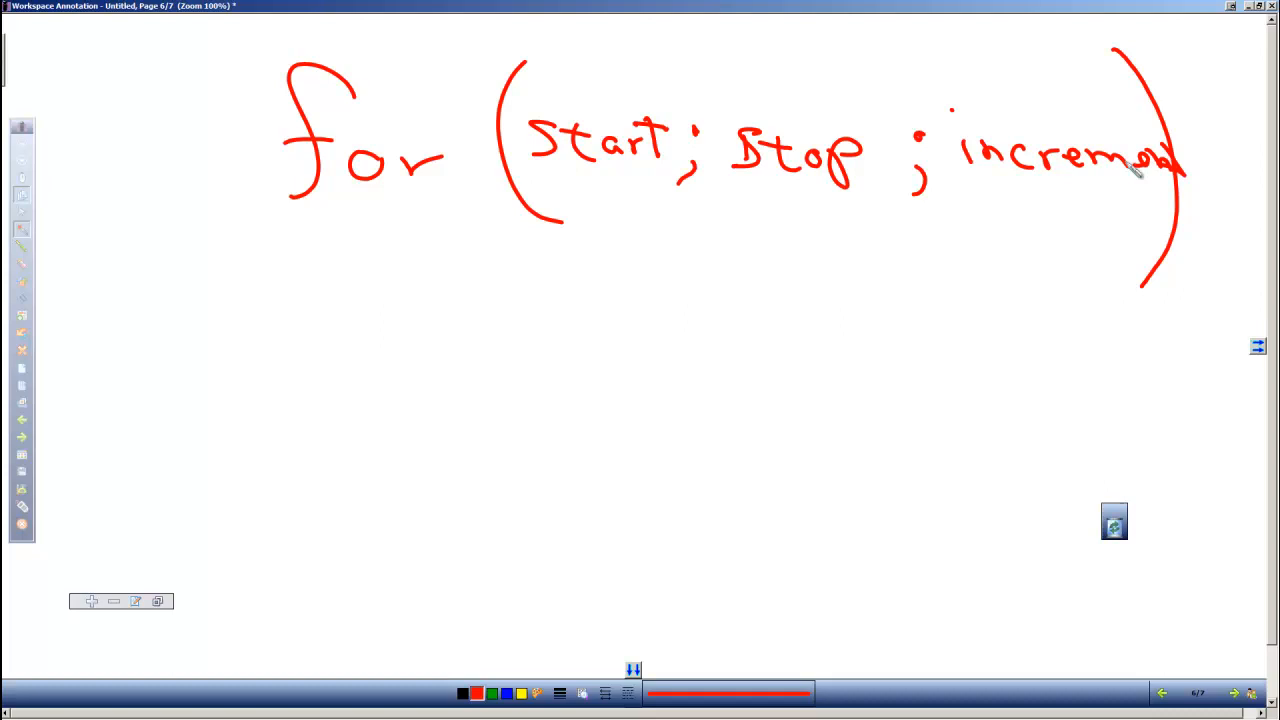
mouse_move(358, 228)
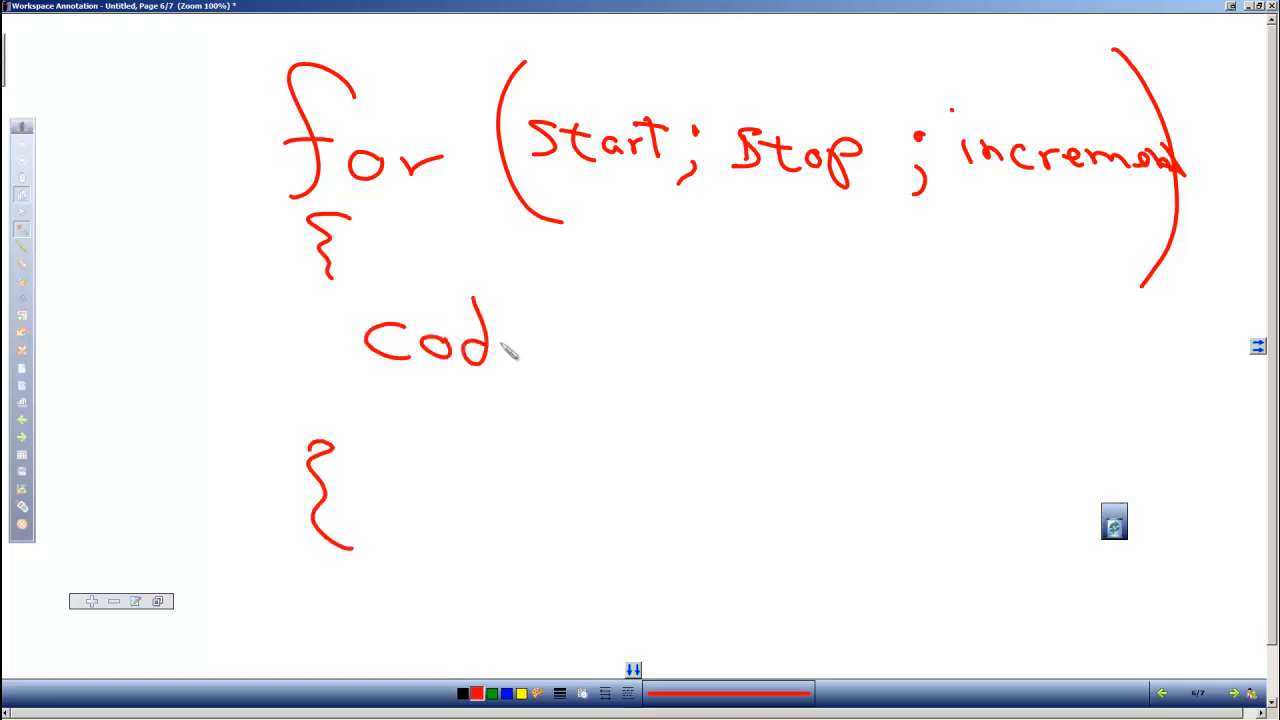
Step: Write code between the braces and underline Start, Stop and increment in the header
left_click_drag(500, 350, 570, 380)
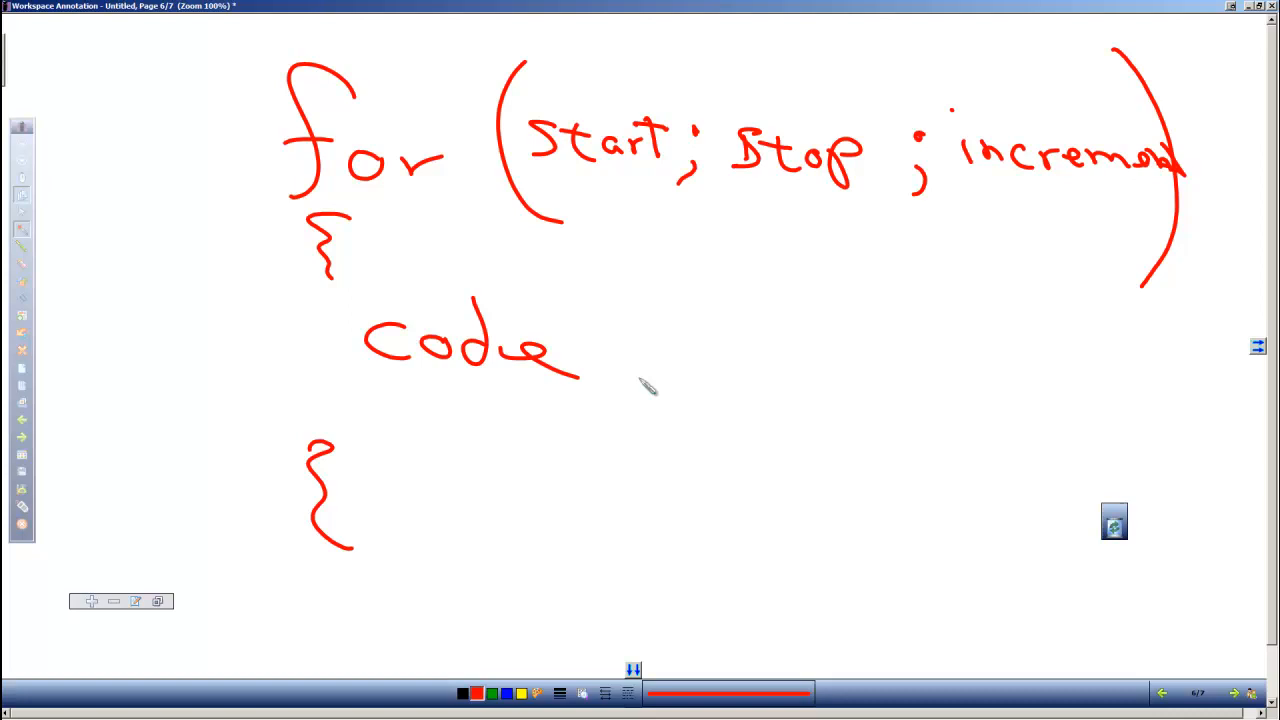
mouse_move(376, 170)
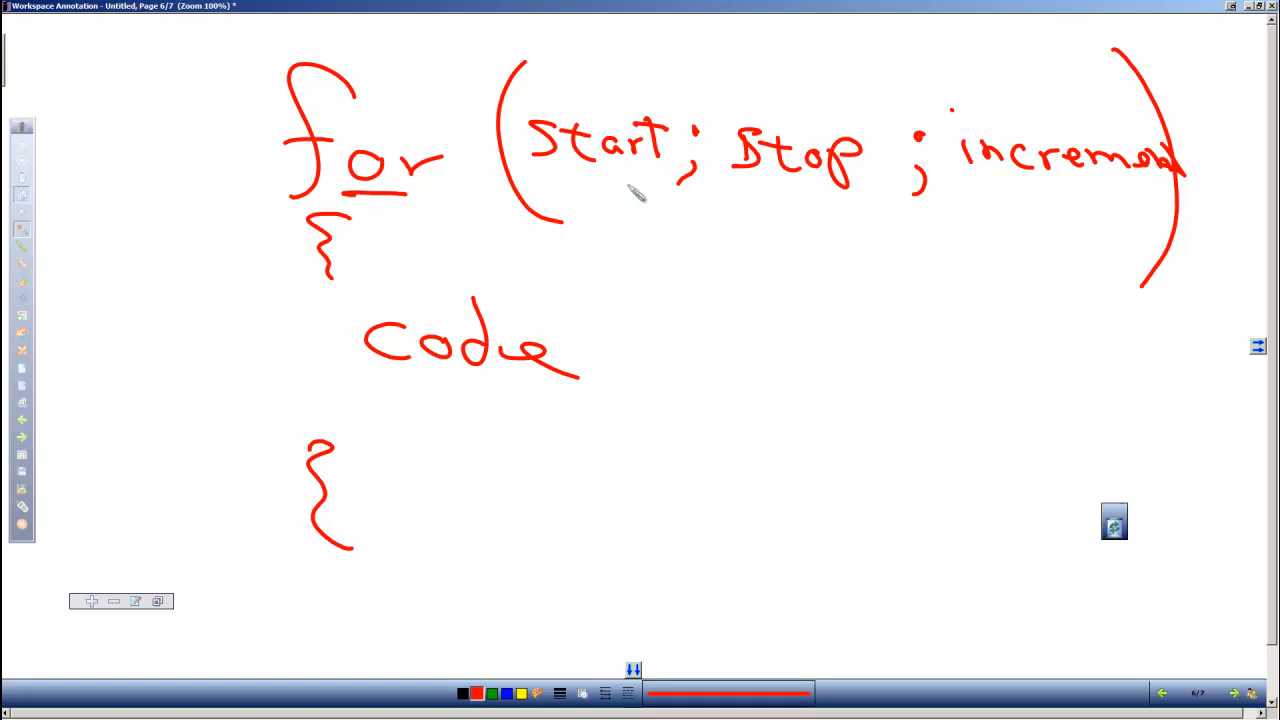
left_click_drag(630, 184, 550, 184)
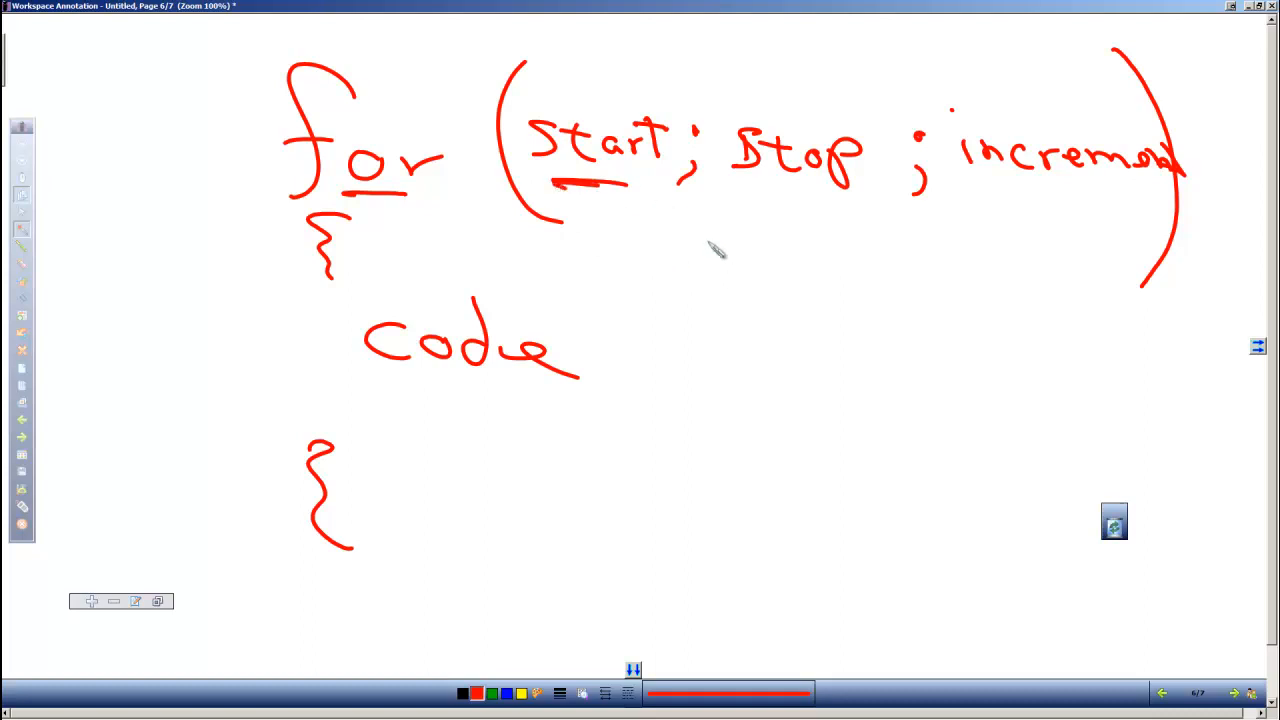
left_click_drag(750, 200, 840, 204)
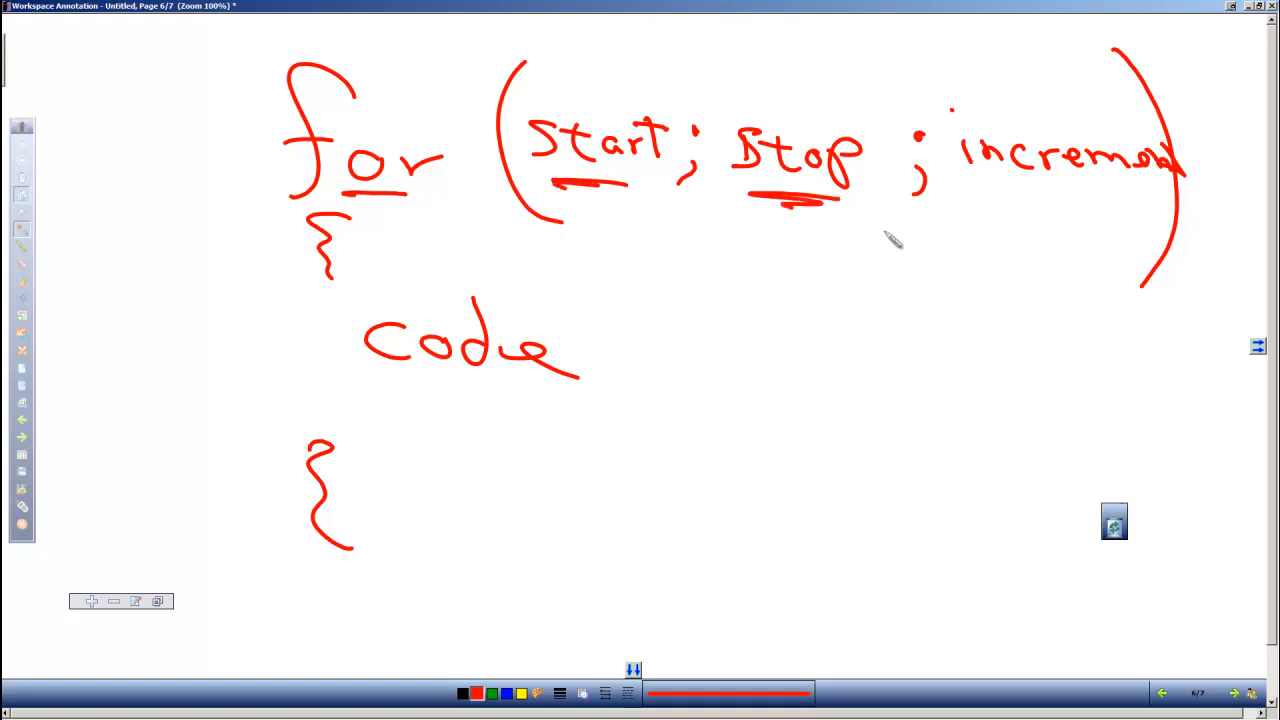
left_click_drag(1000, 200, 1090, 220)
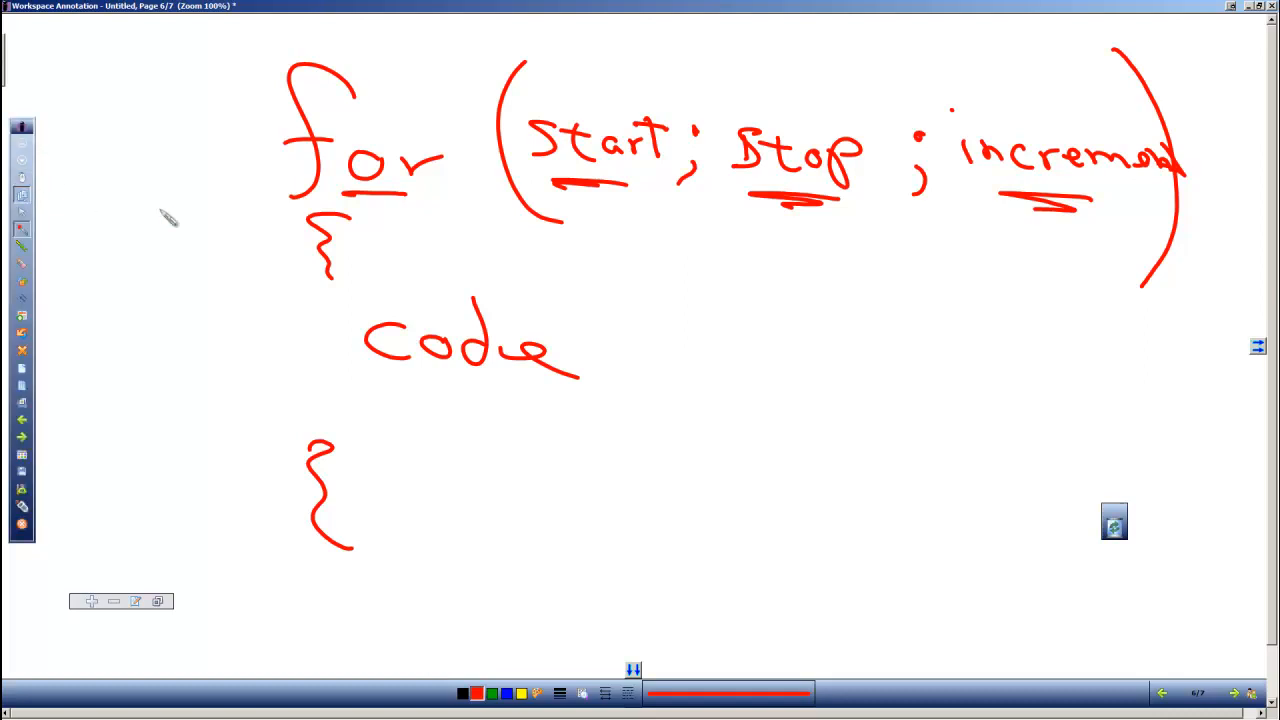
mouse_move(204, 228)
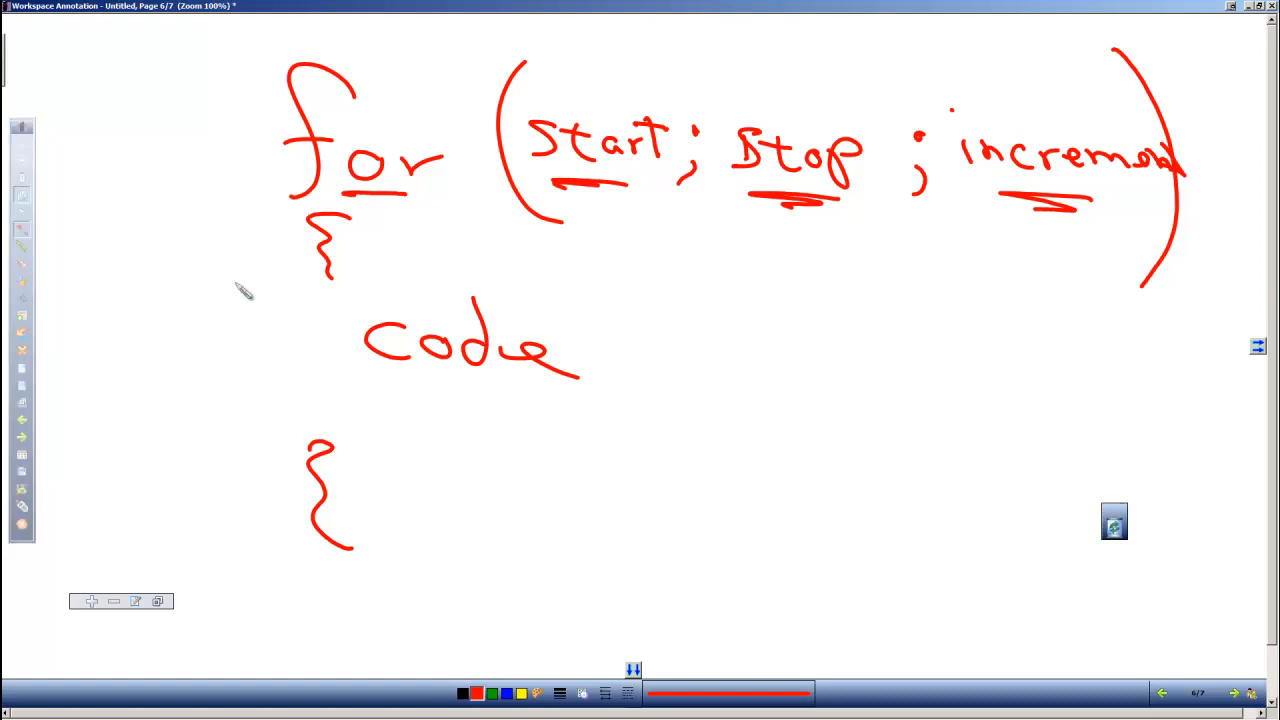
mouse_move(1150, 376)
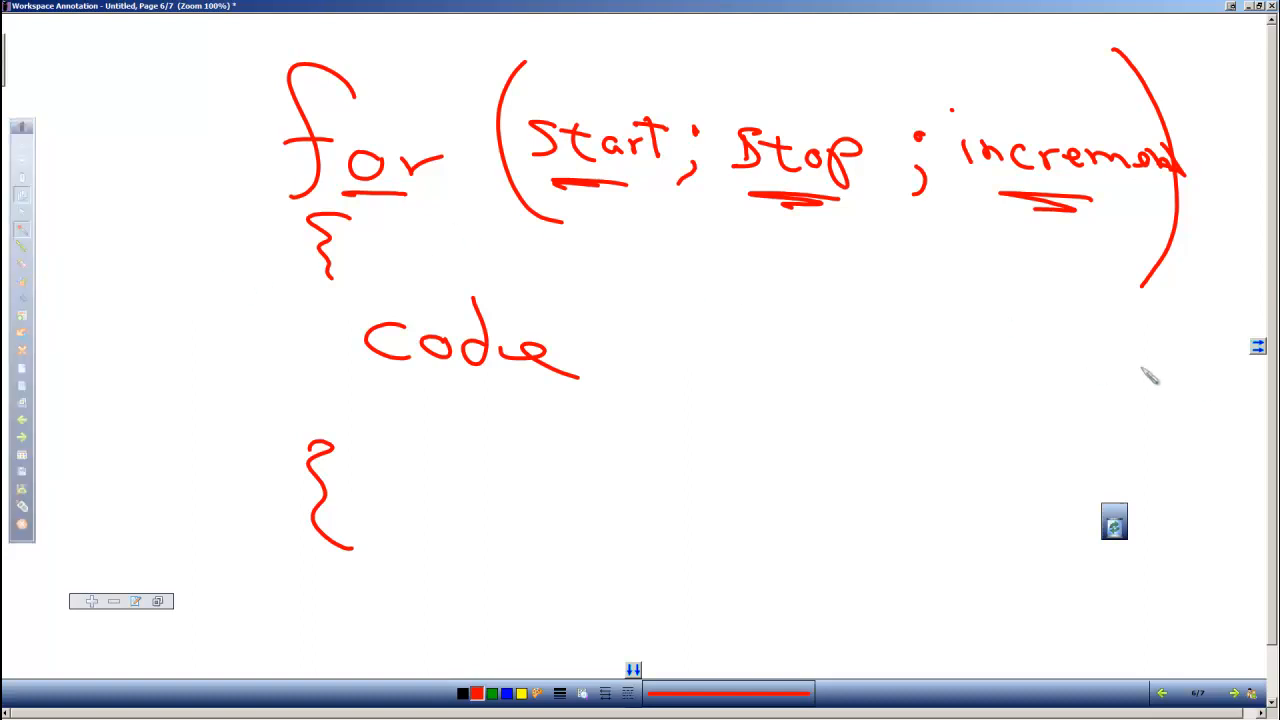